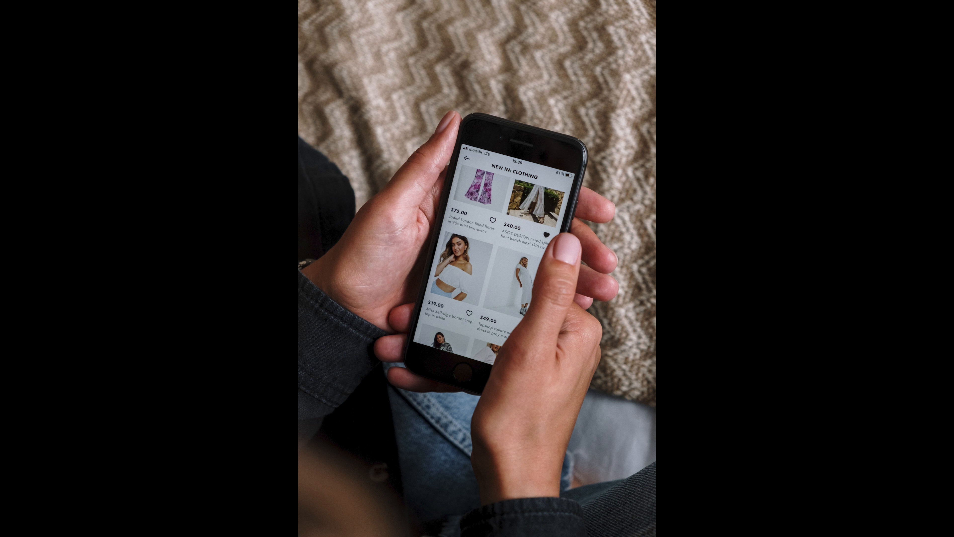
scroll("down", 3)
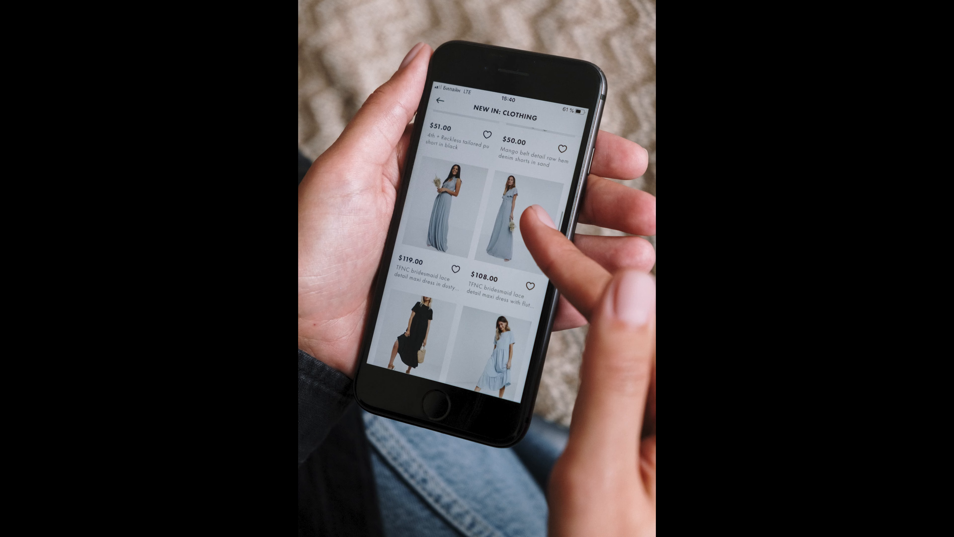